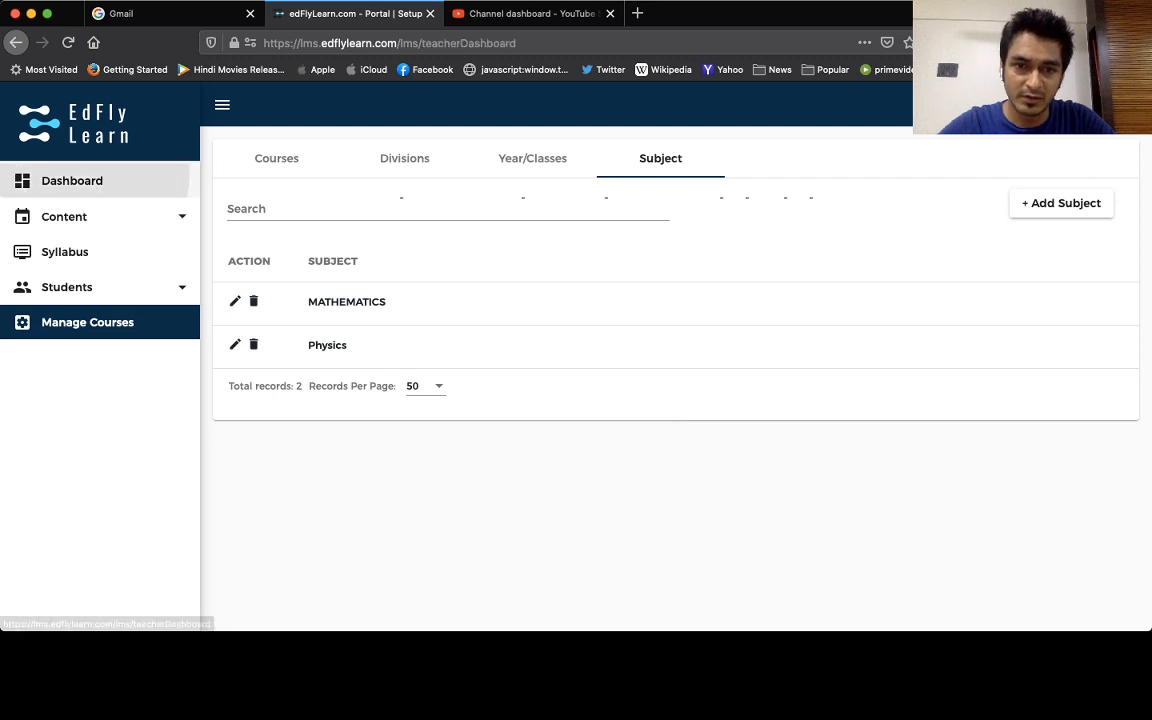
Review the Courses, Divisions and Subjects lists, then open the Syllabus list with chapter counts.
click(71, 180)
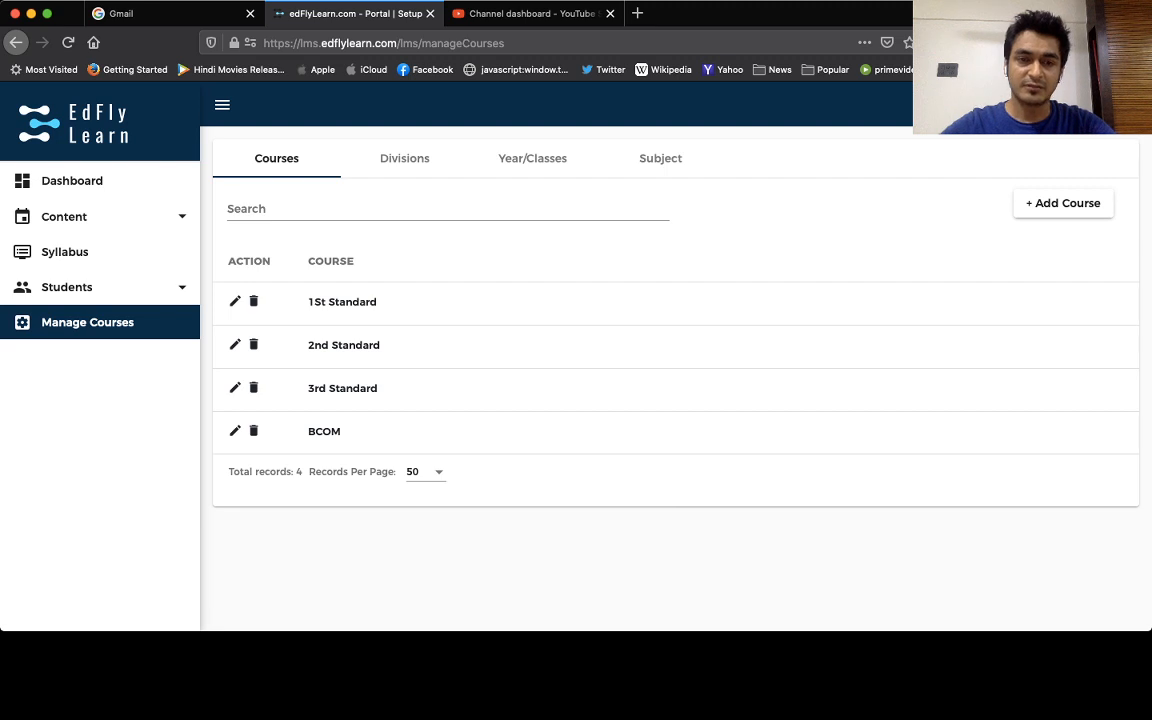
click(404, 158)
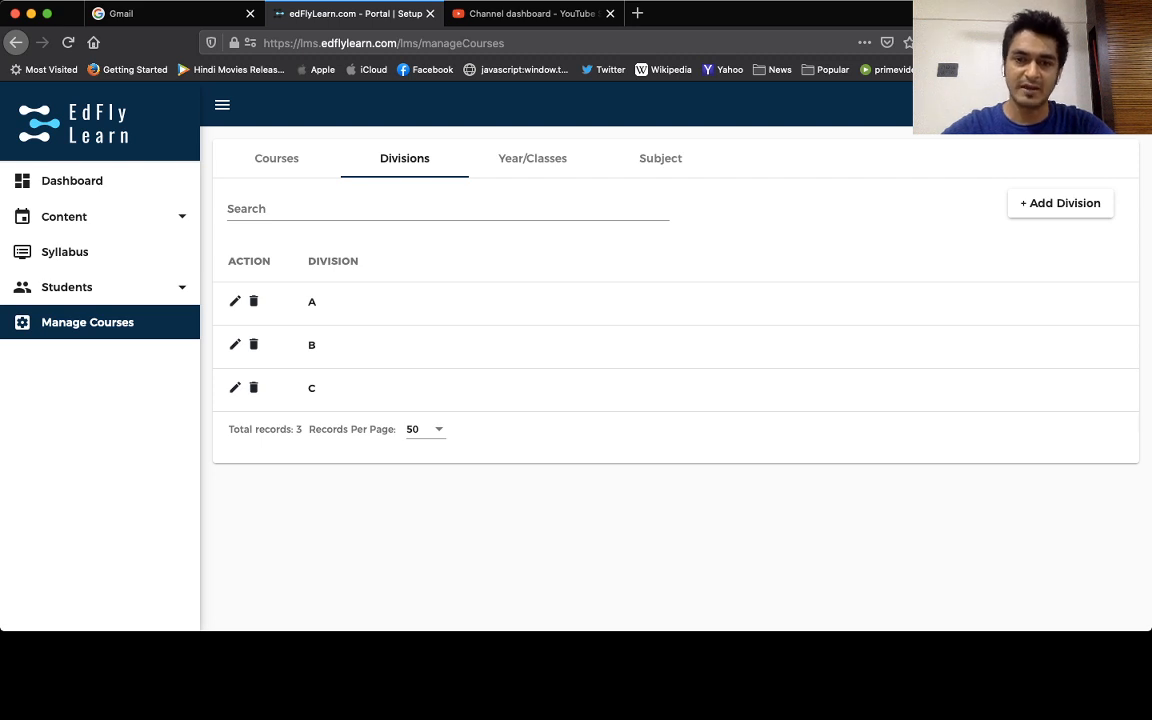
click(660, 158)
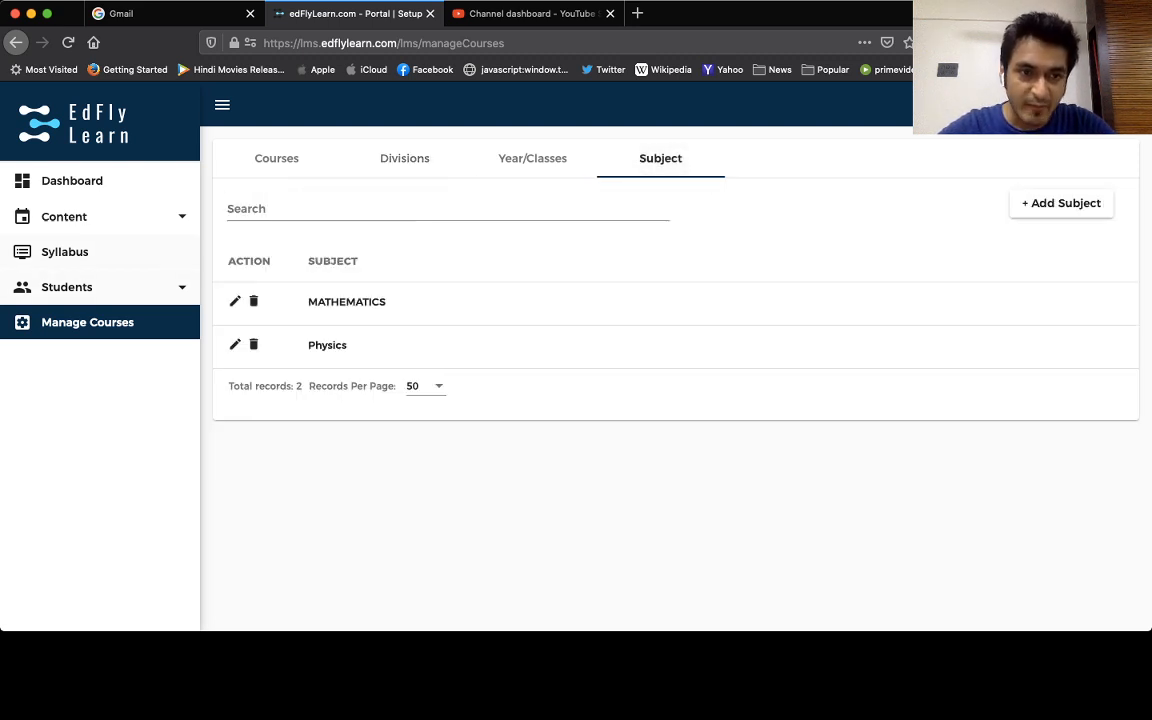
click(65, 251)
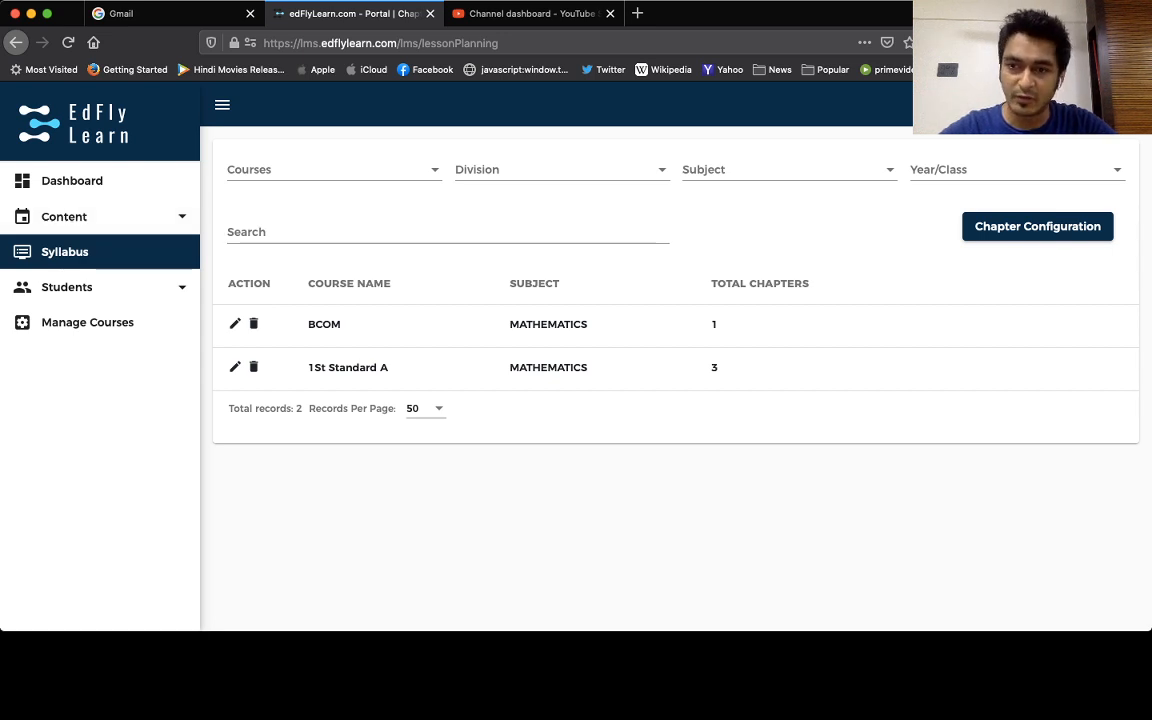
Configure chapters for 2020-2021, 3rd Standard, Division A, MATHEMATICS and move to chapter entry.
click(1037, 226)
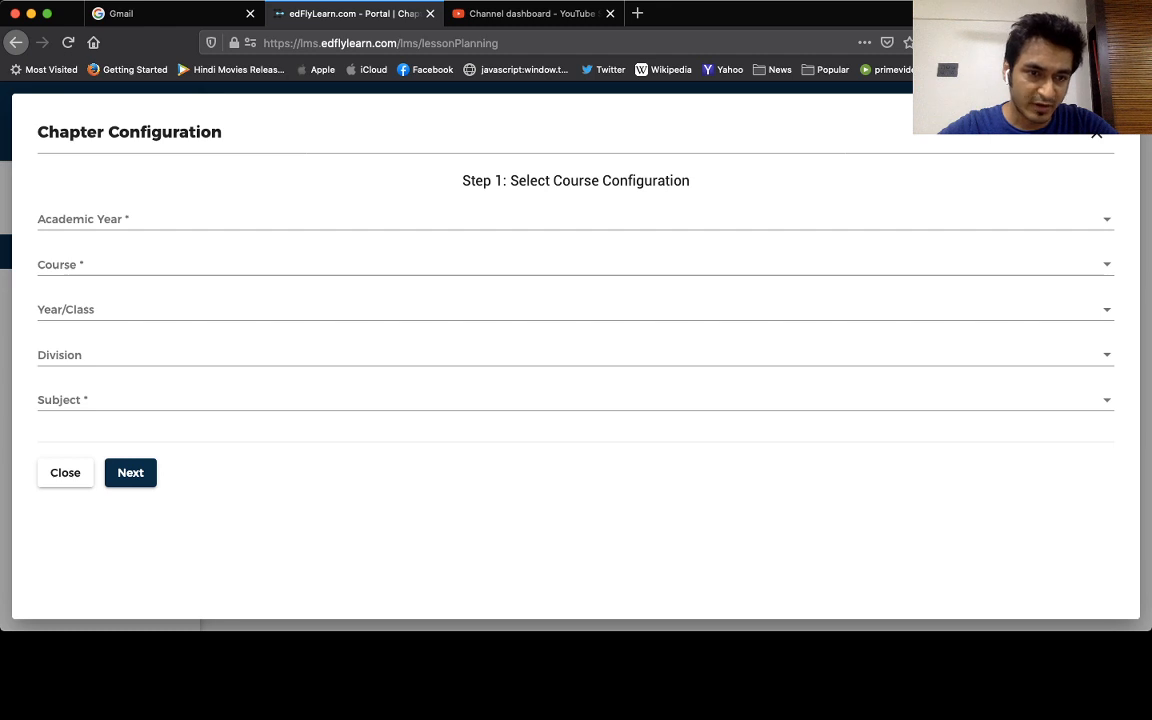
click(575, 219)
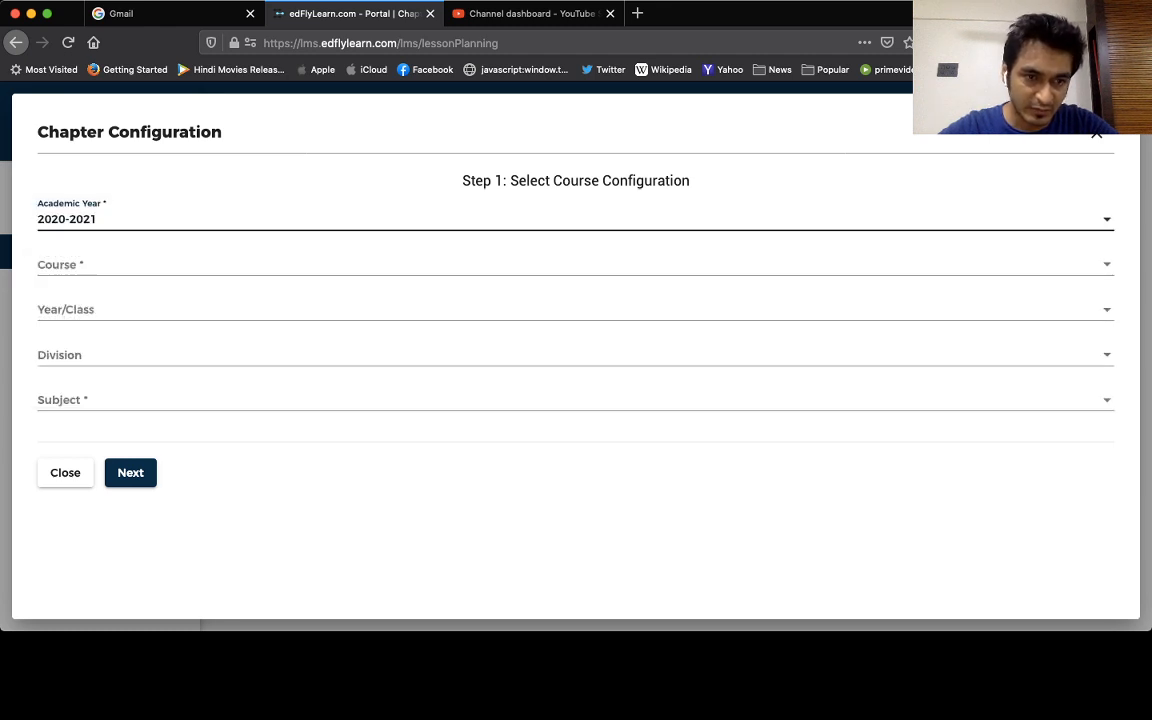
click(575, 264)
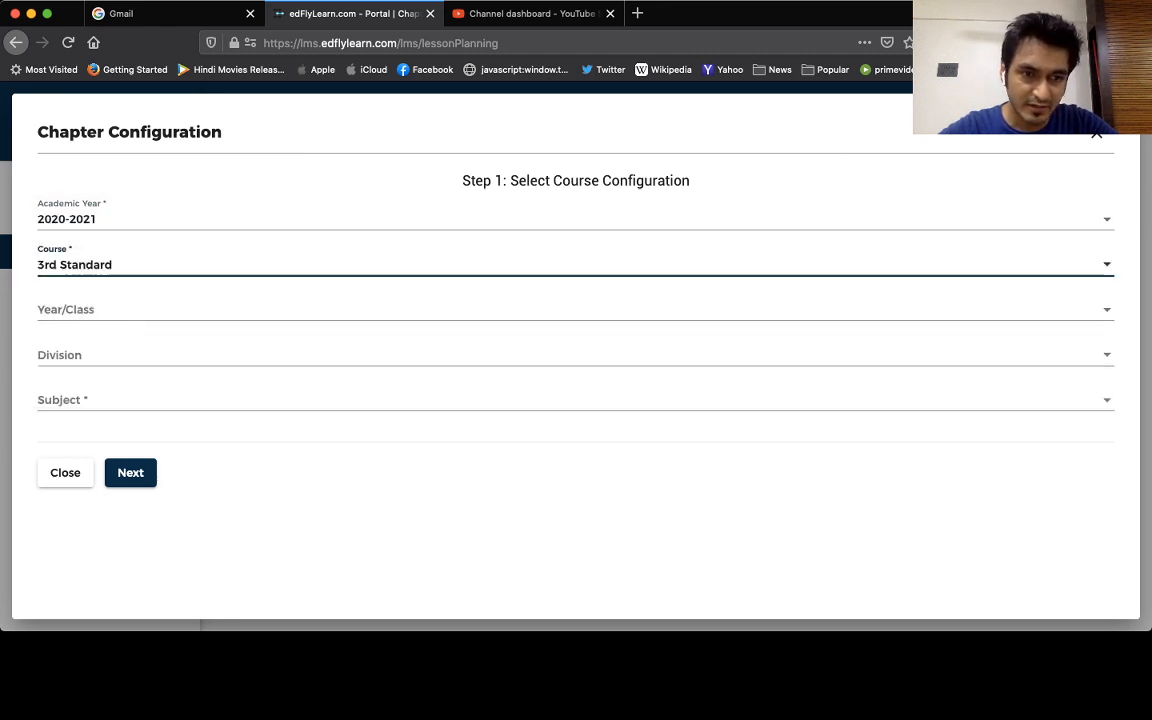
click(575, 354)
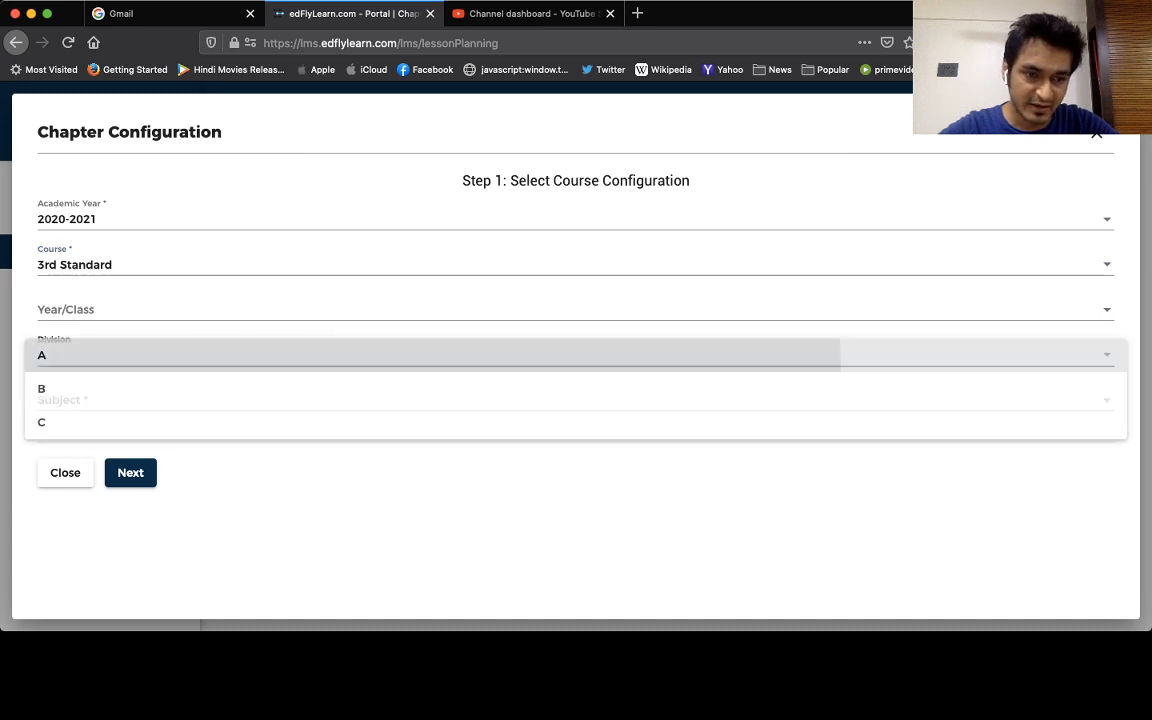
click(42, 355)
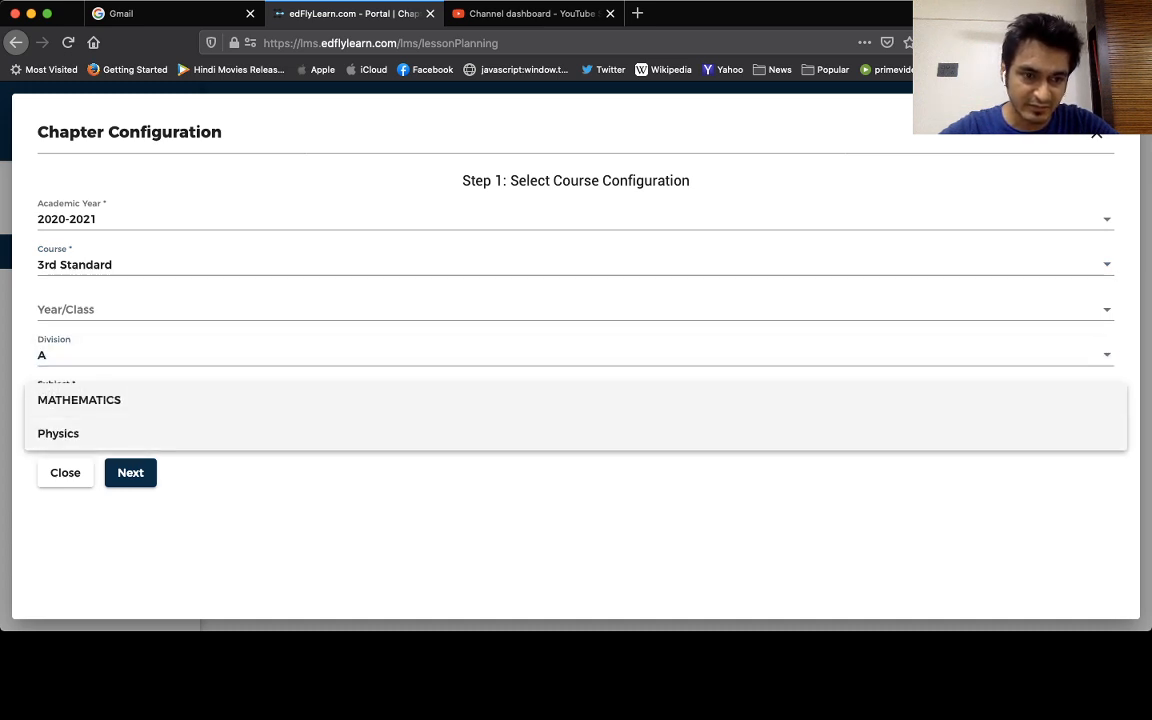
click(79, 399)
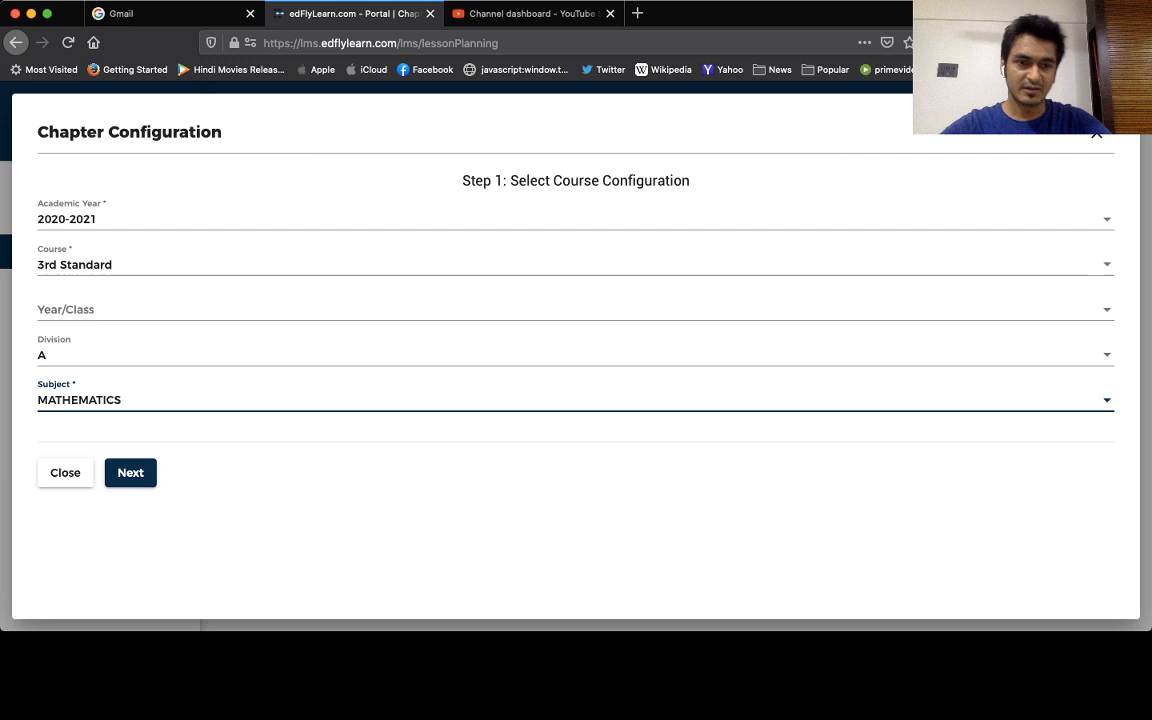
click(130, 472)
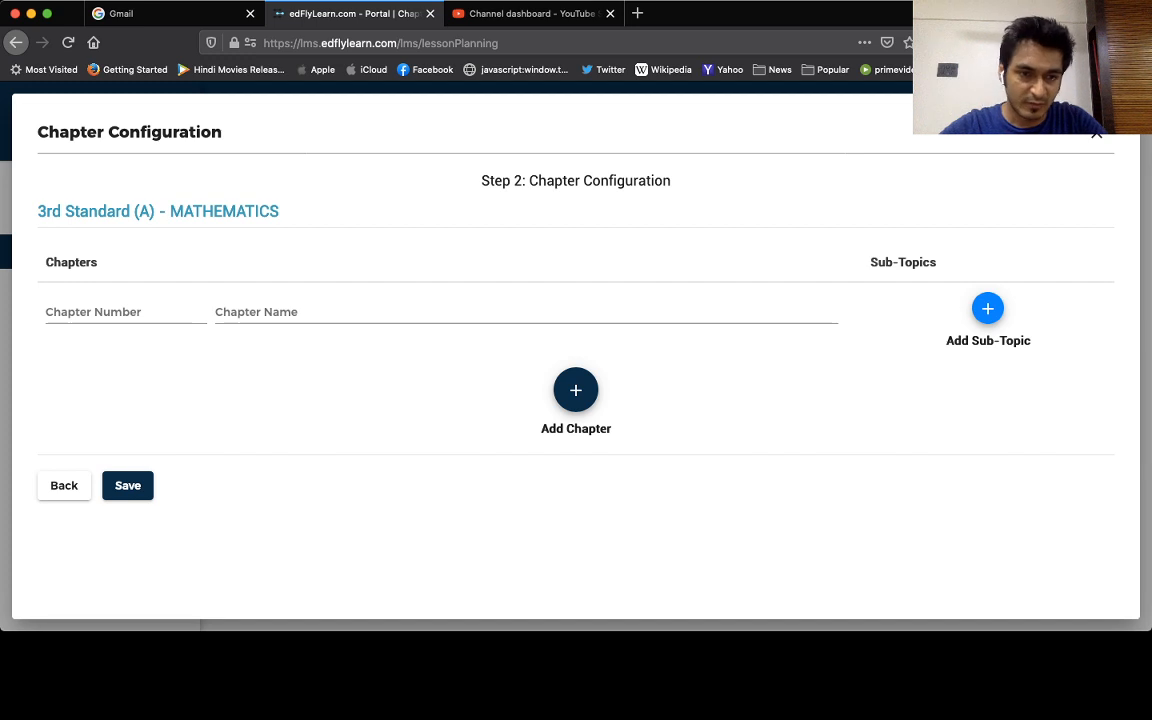
Enter chapter 1 'Addition' and chapter 2 'Substraction'.
text(1)
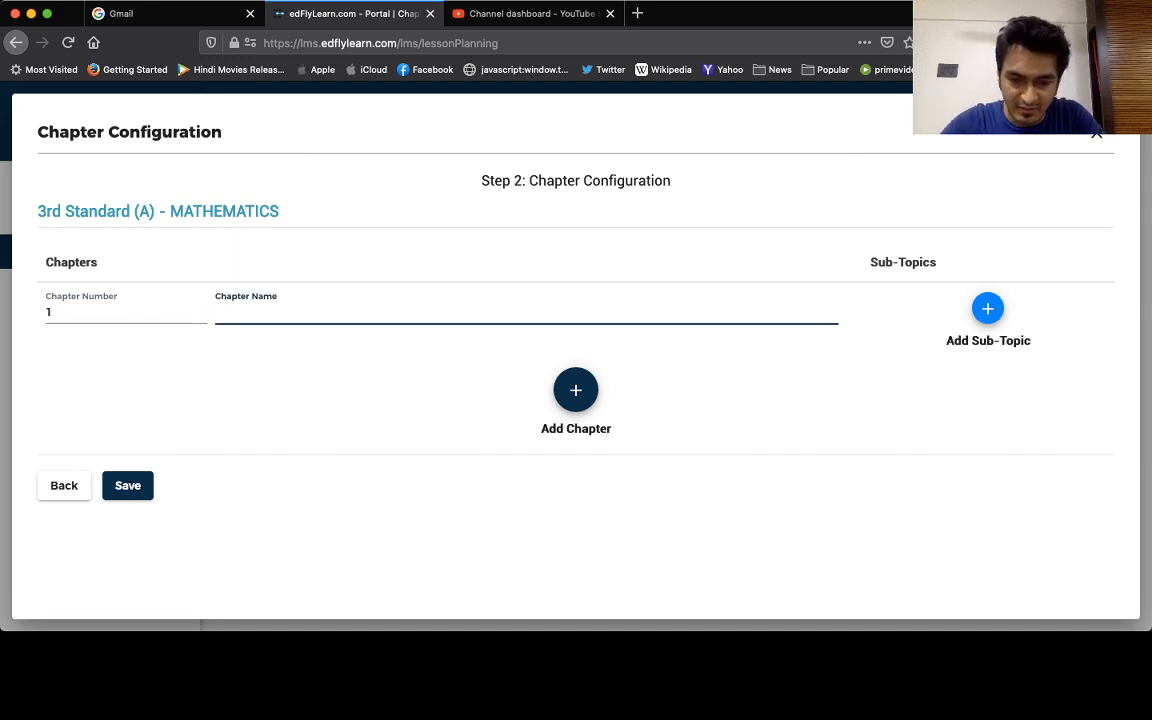
text(Addition)
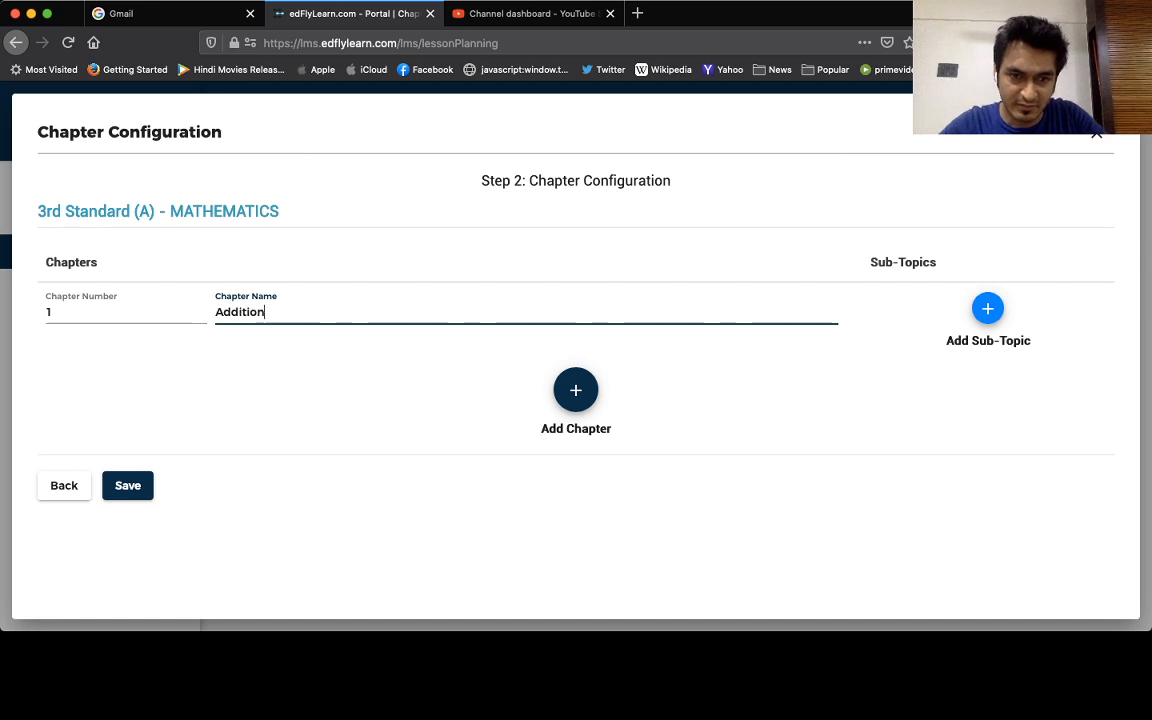
click(575, 390)
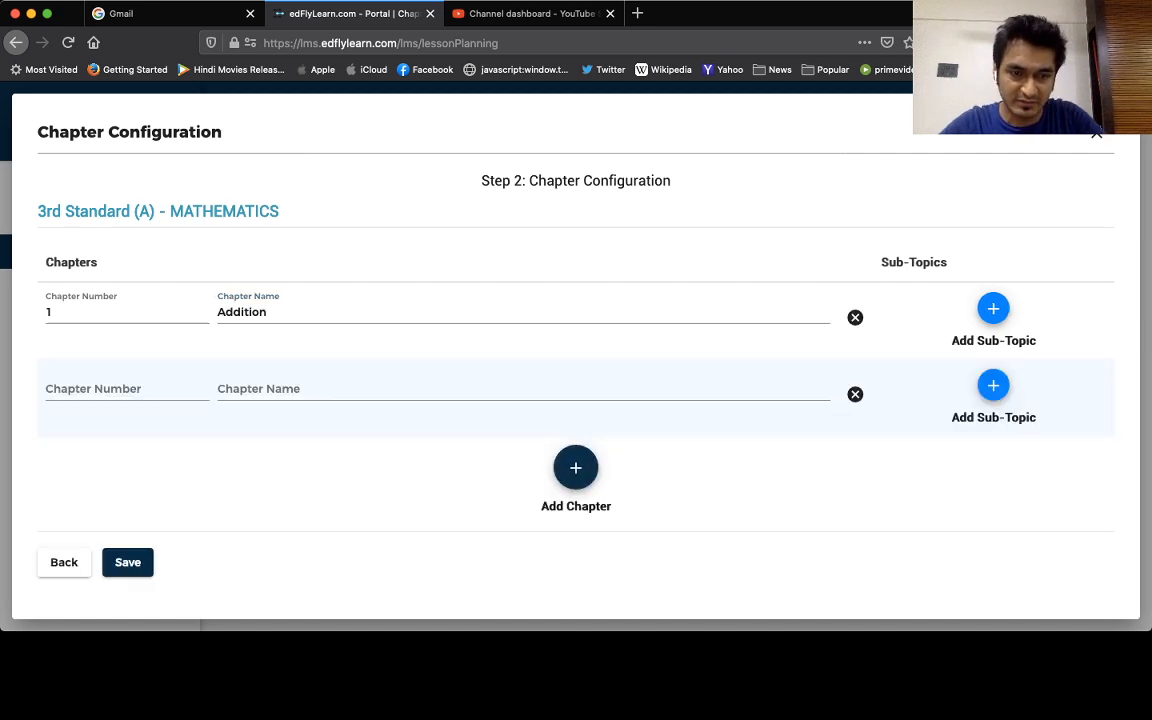
text(2)
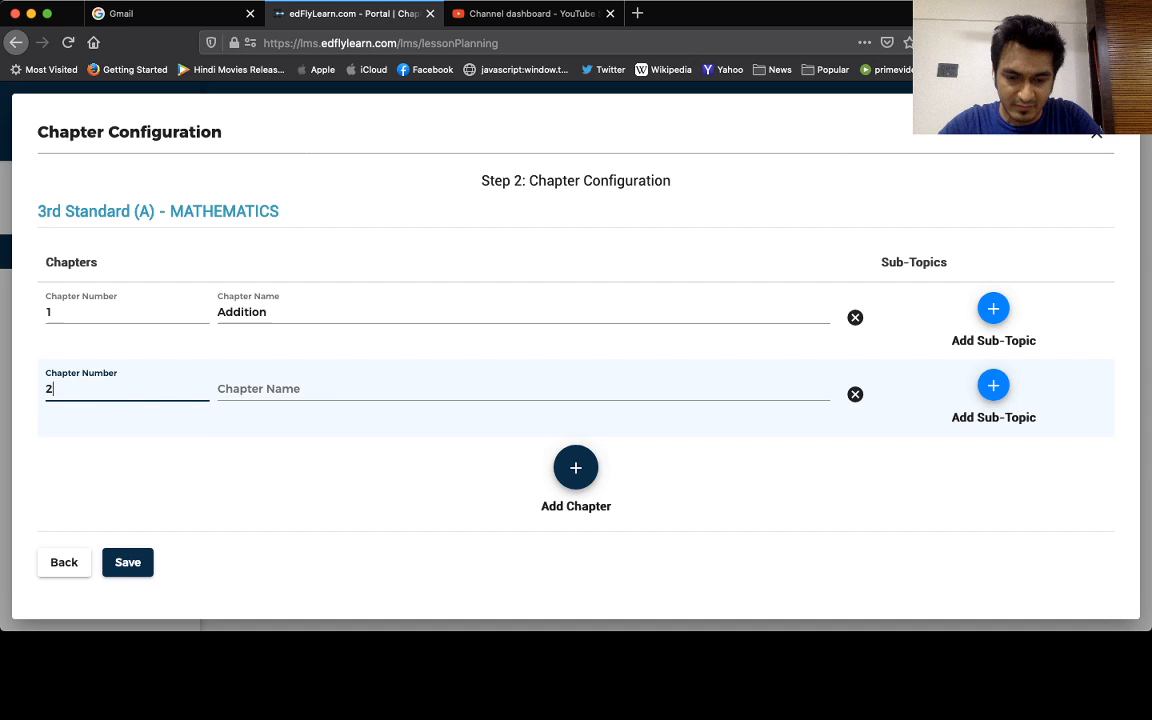
text(Substracti)
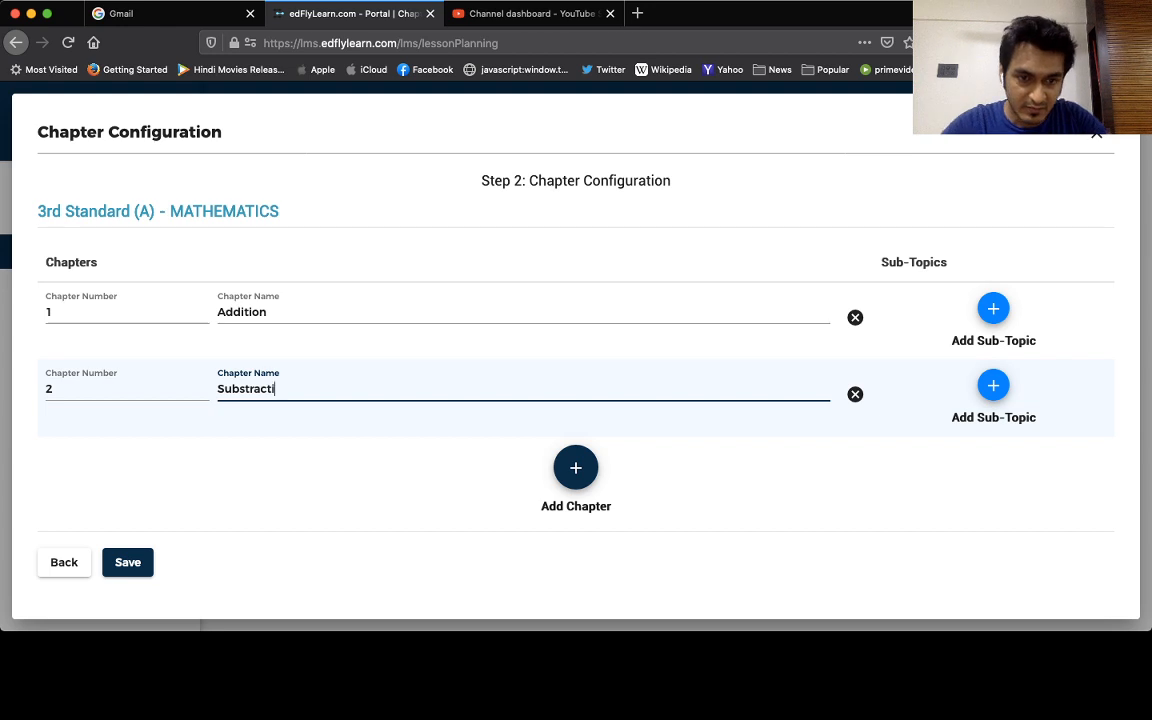
Add chapter 3 'Multiplication' and chapter 4 'Division'.
click(575, 467)
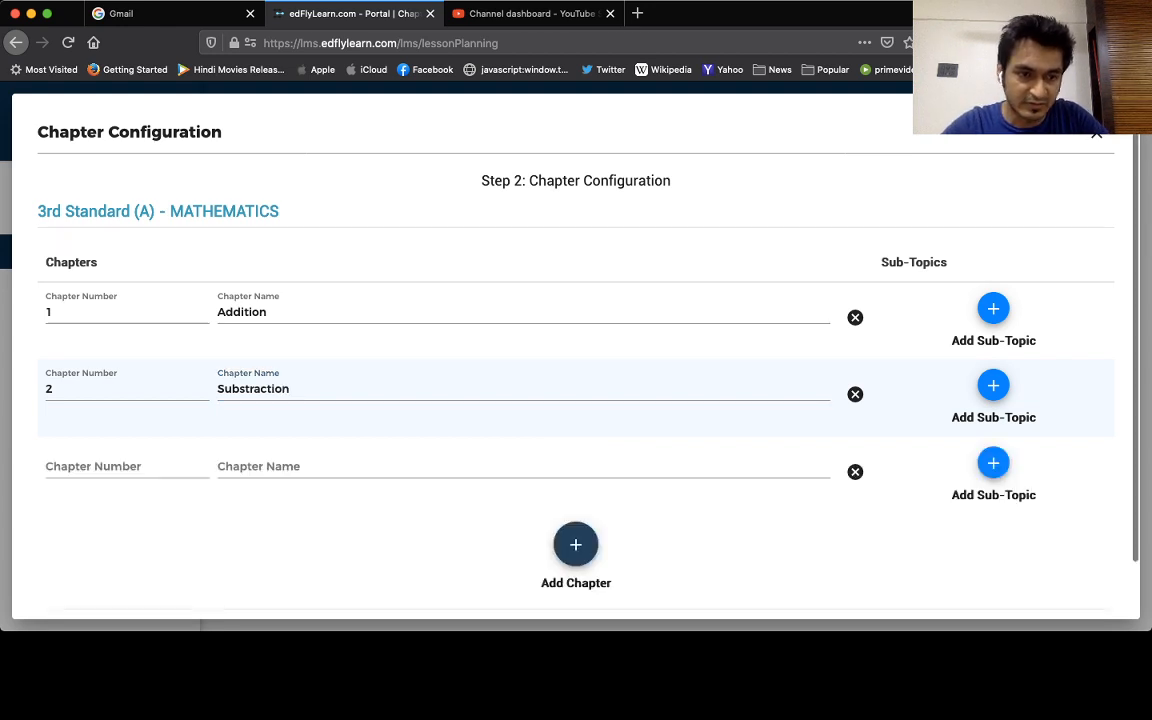
text(3)
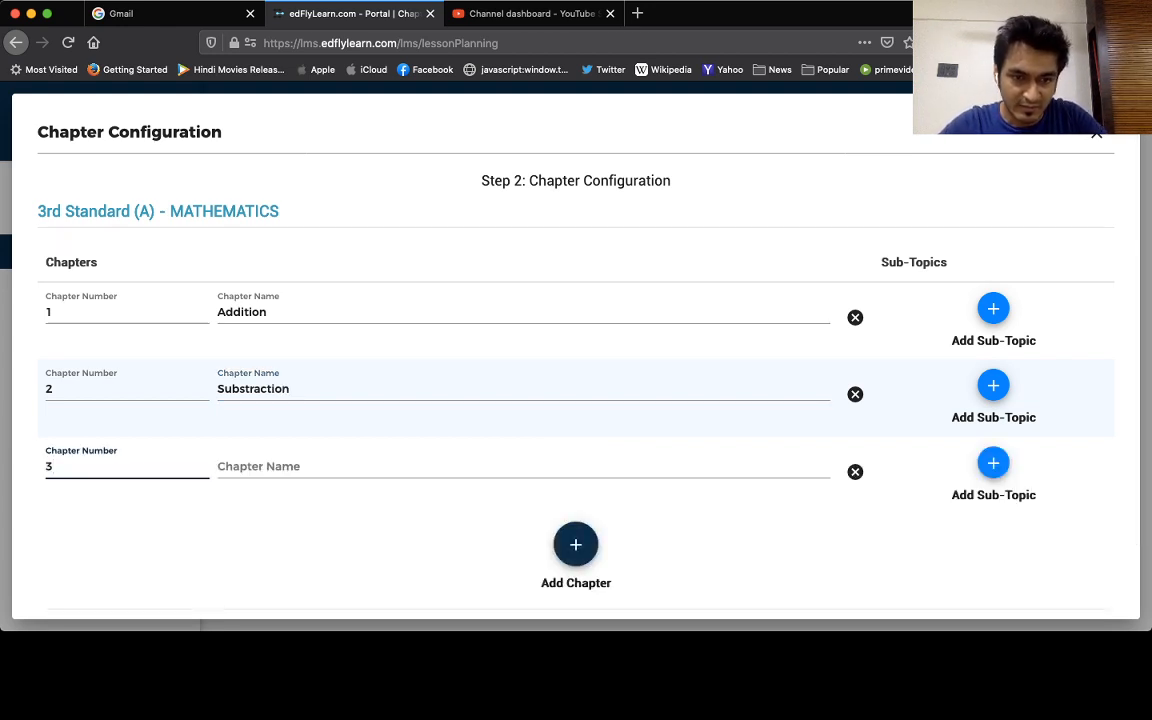
text(Multip)
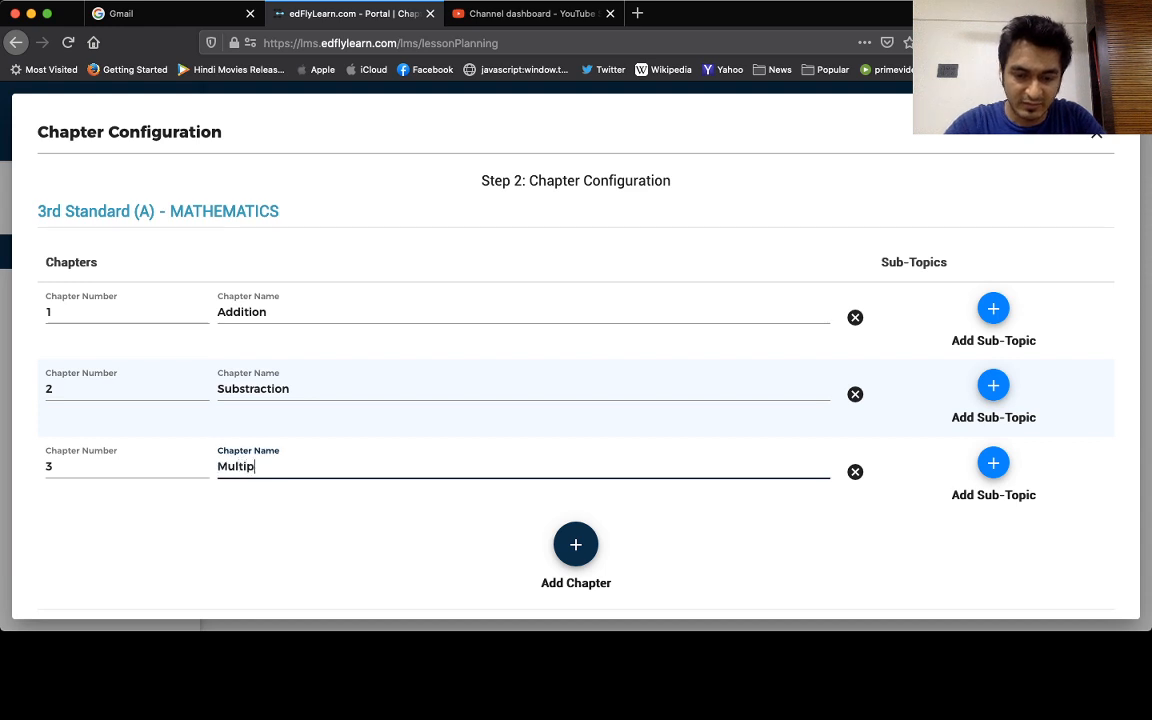
text(lication)
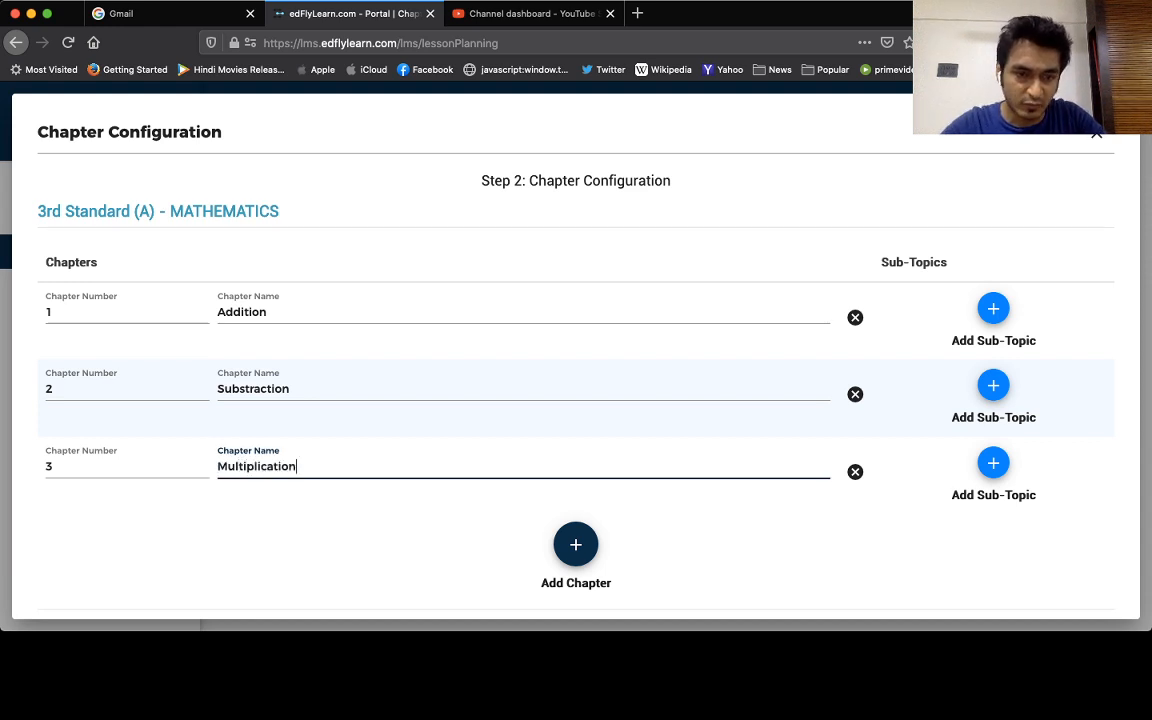
click(576, 544)
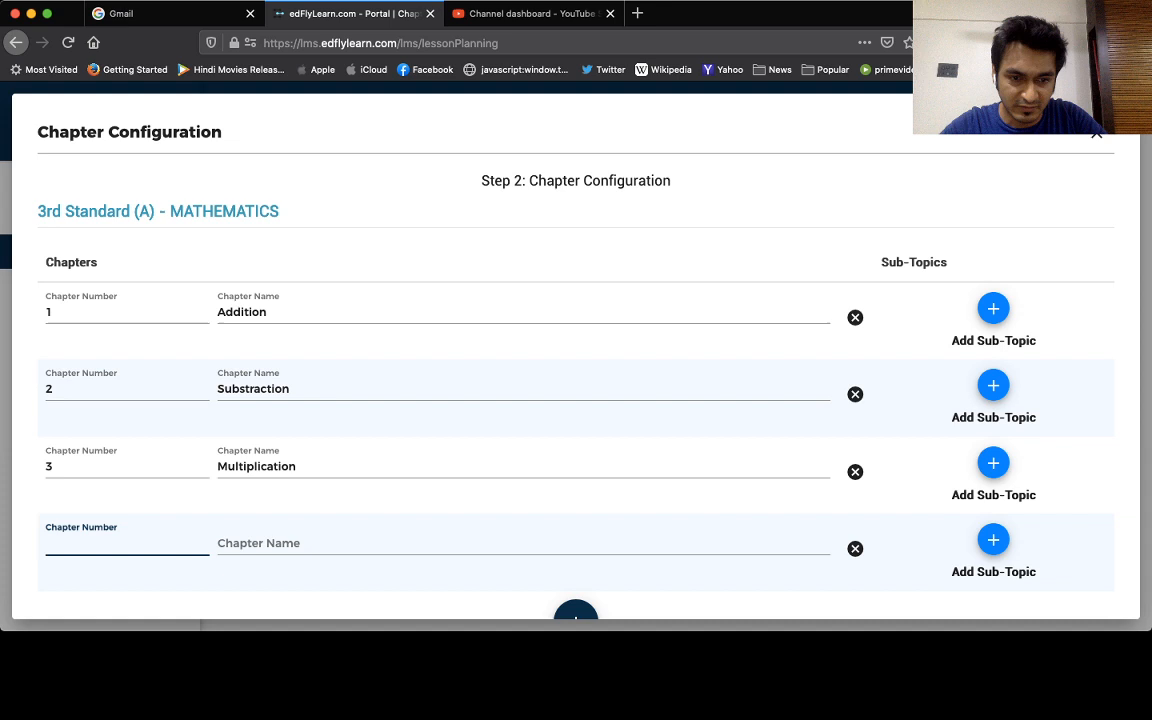
text(D)
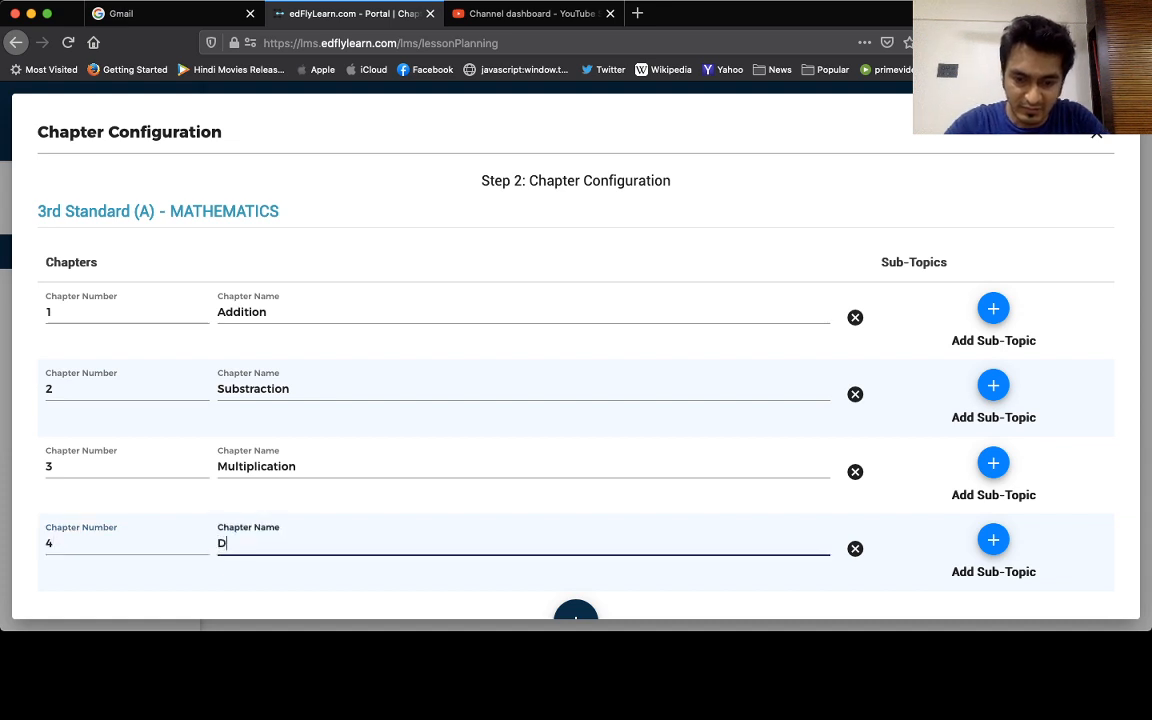
text(ivision)
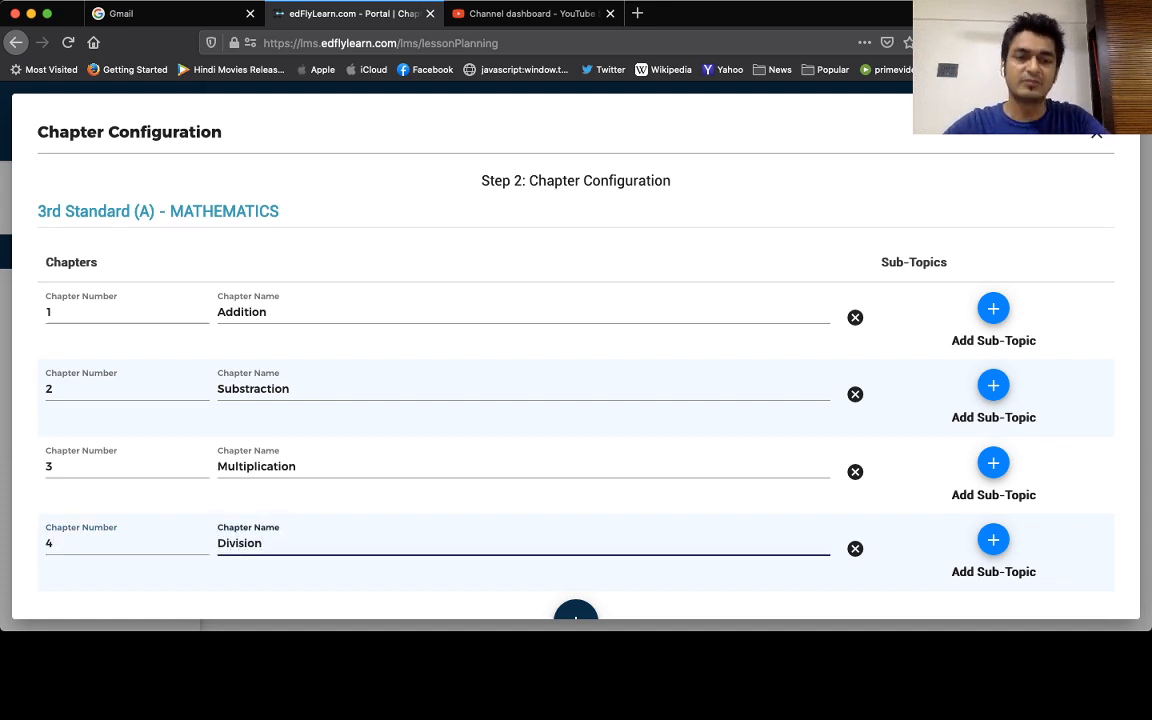
scroll(down, 3)
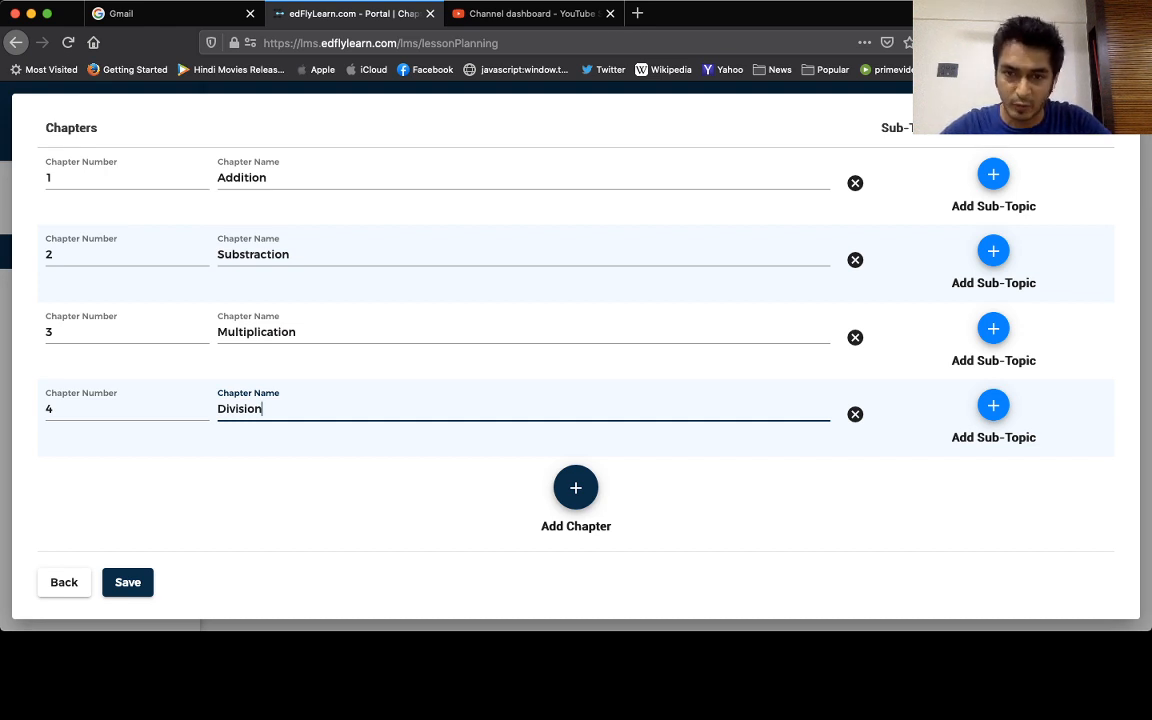
Add Addition sub-topics 'Addtion of 2 Digit Numbers' (number 1) and 'Addtion of 3 Digit Numbers'.
click(993, 174)
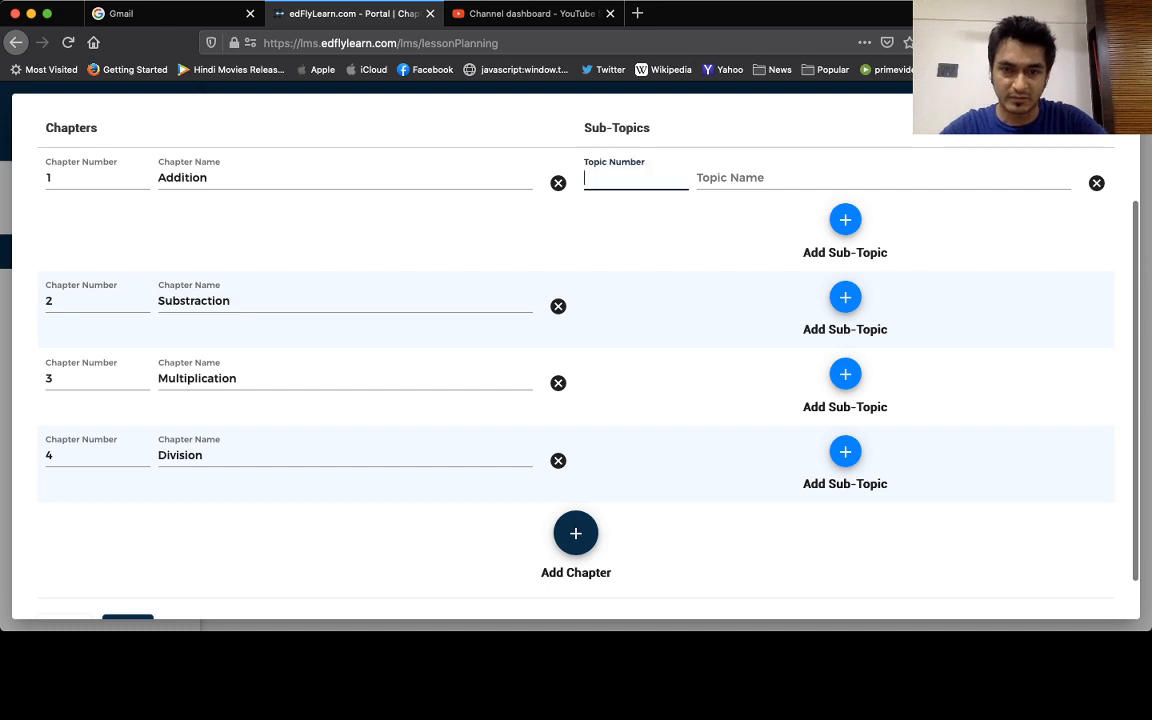
text(1)
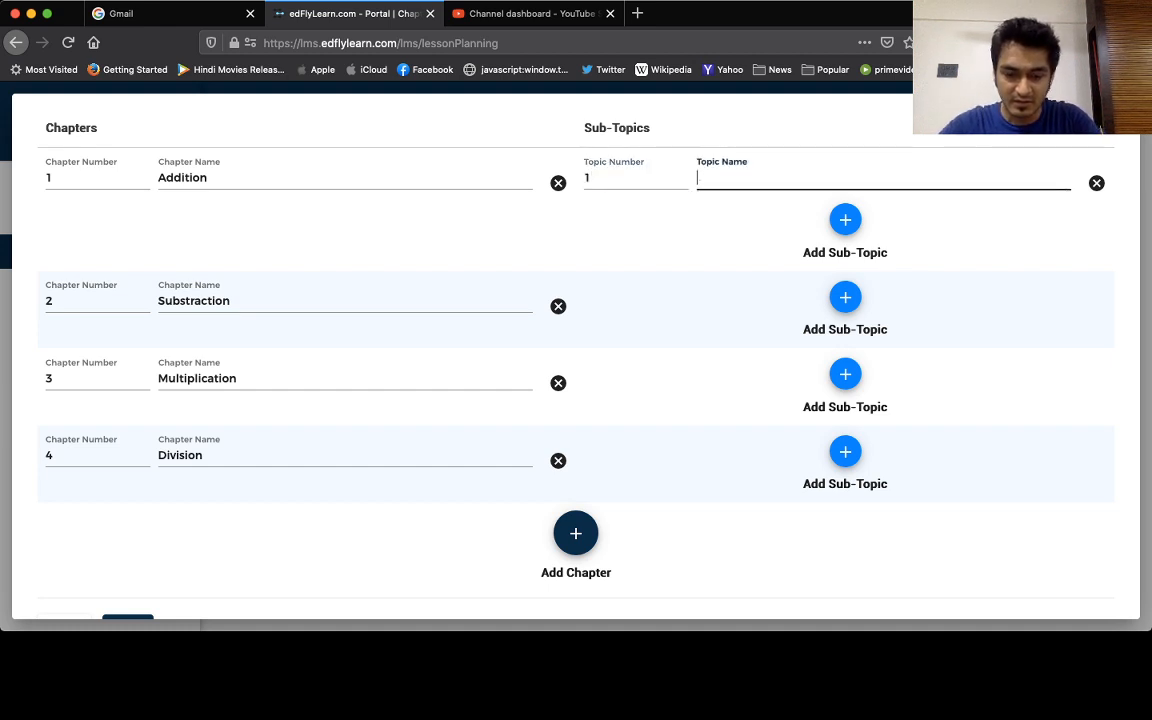
text(Addtion of 2 N)
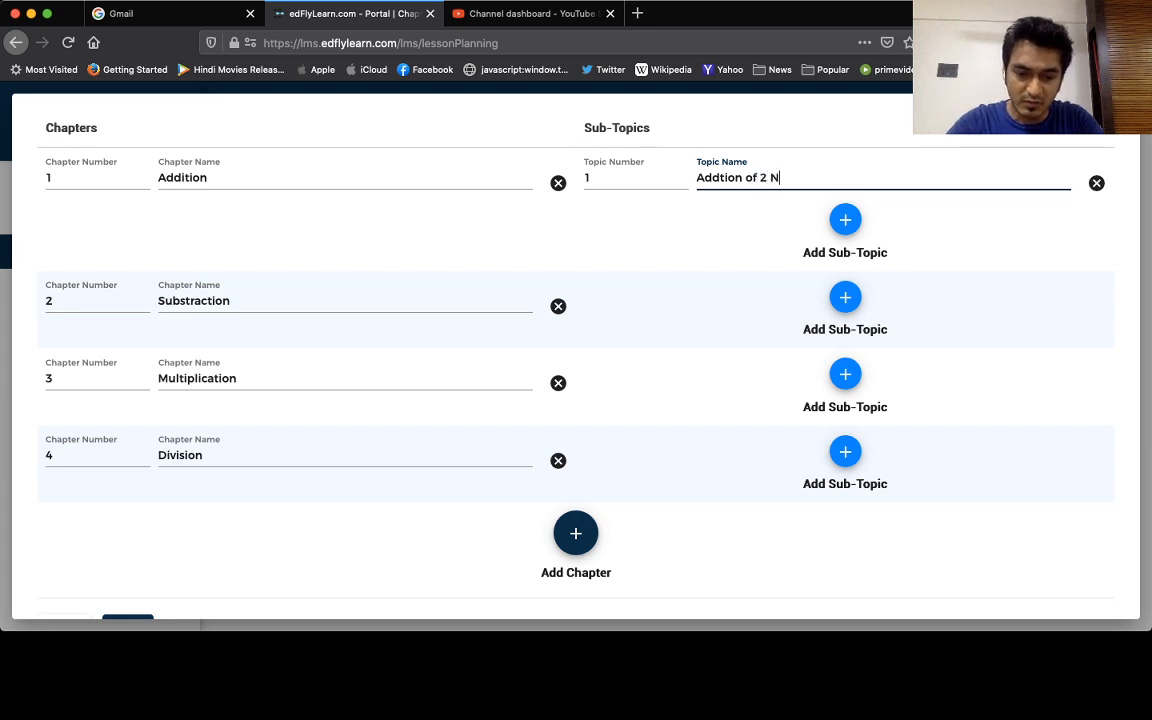
text(umbers)
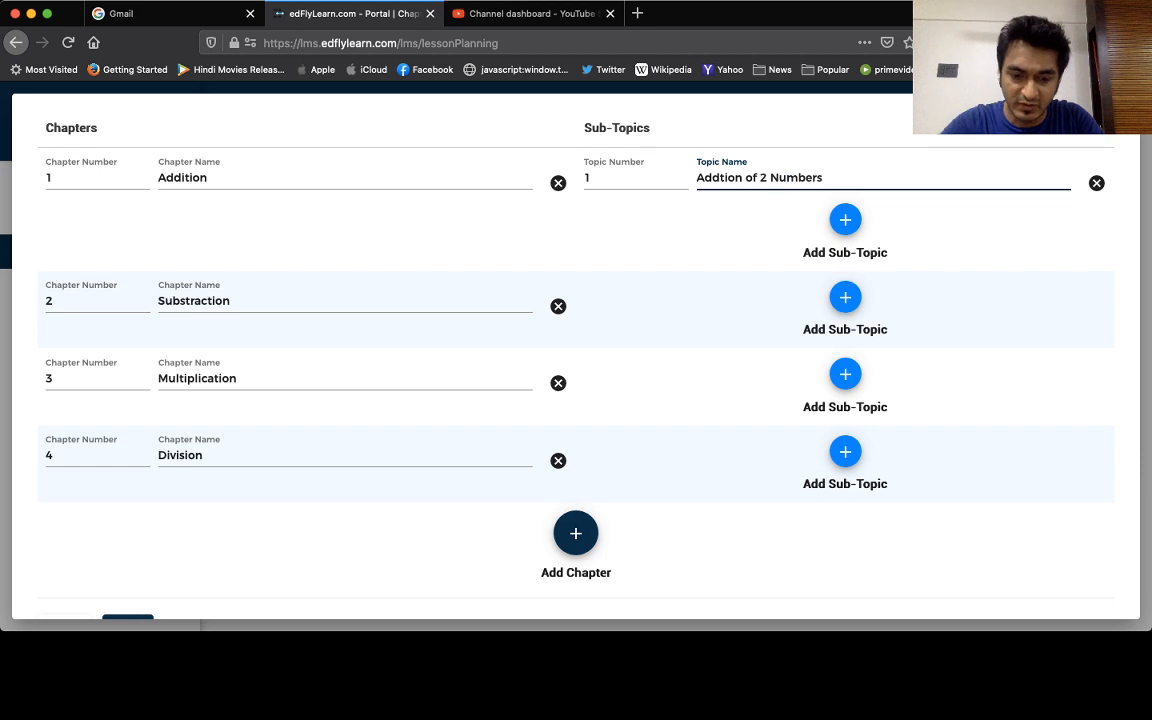
text(Digit)
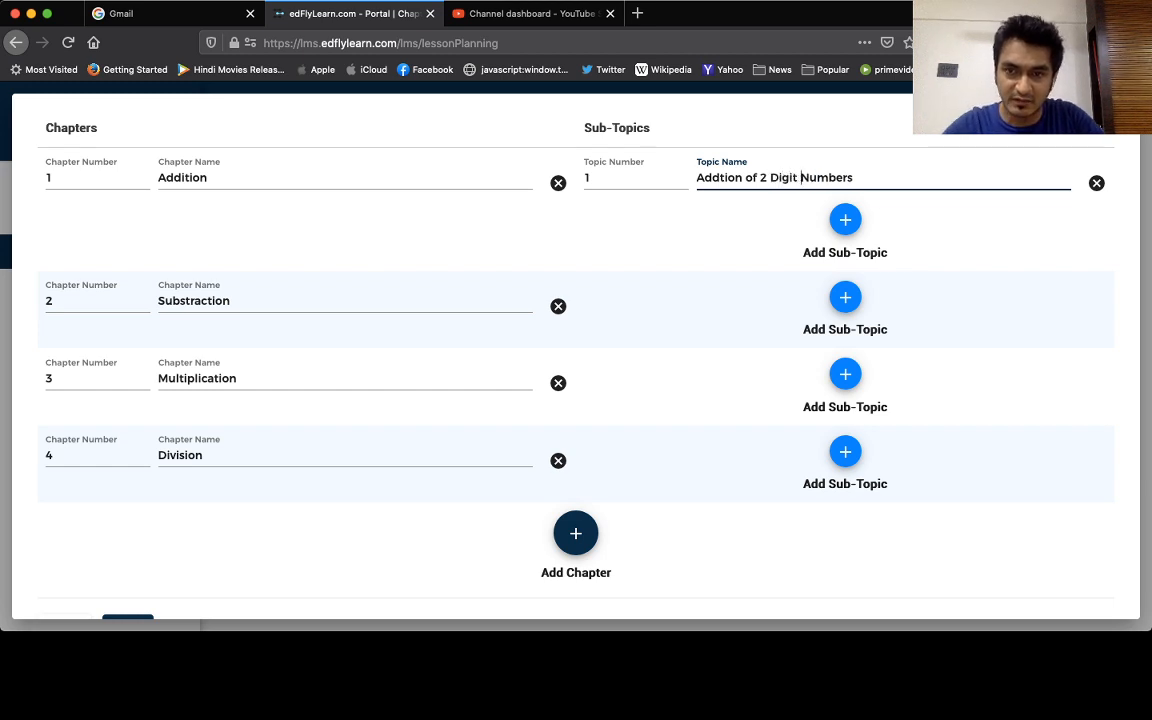
click(845, 219)
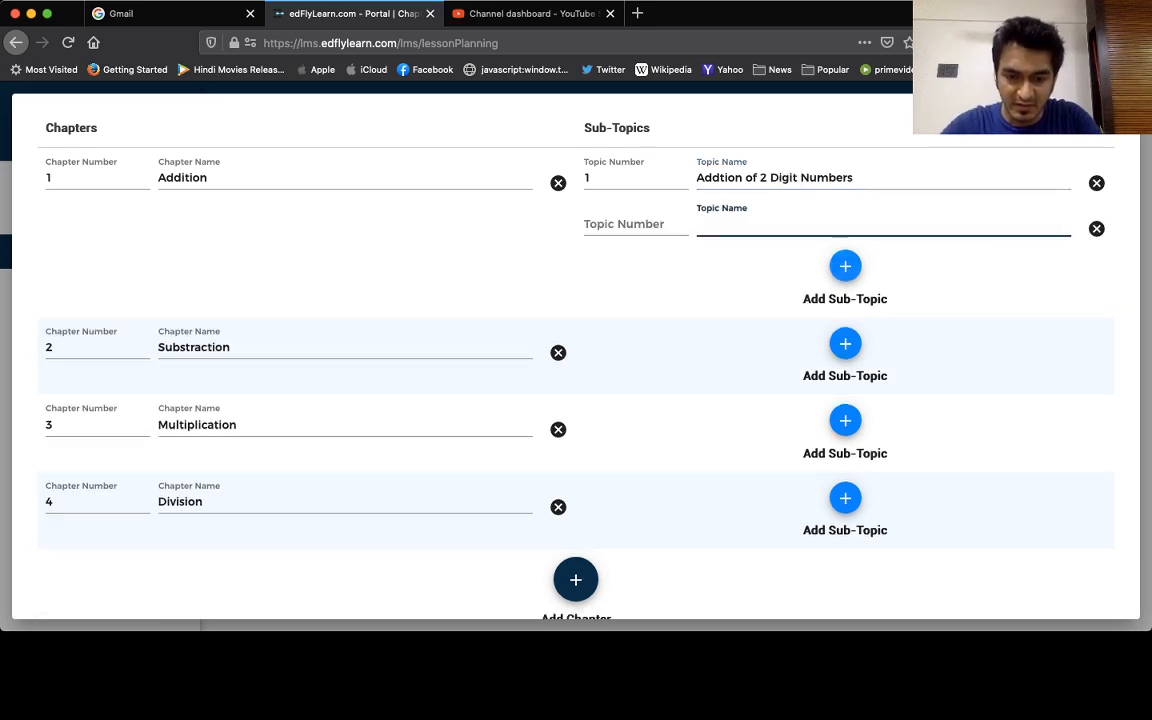
text(Addtion of 3 Digit Numbe)
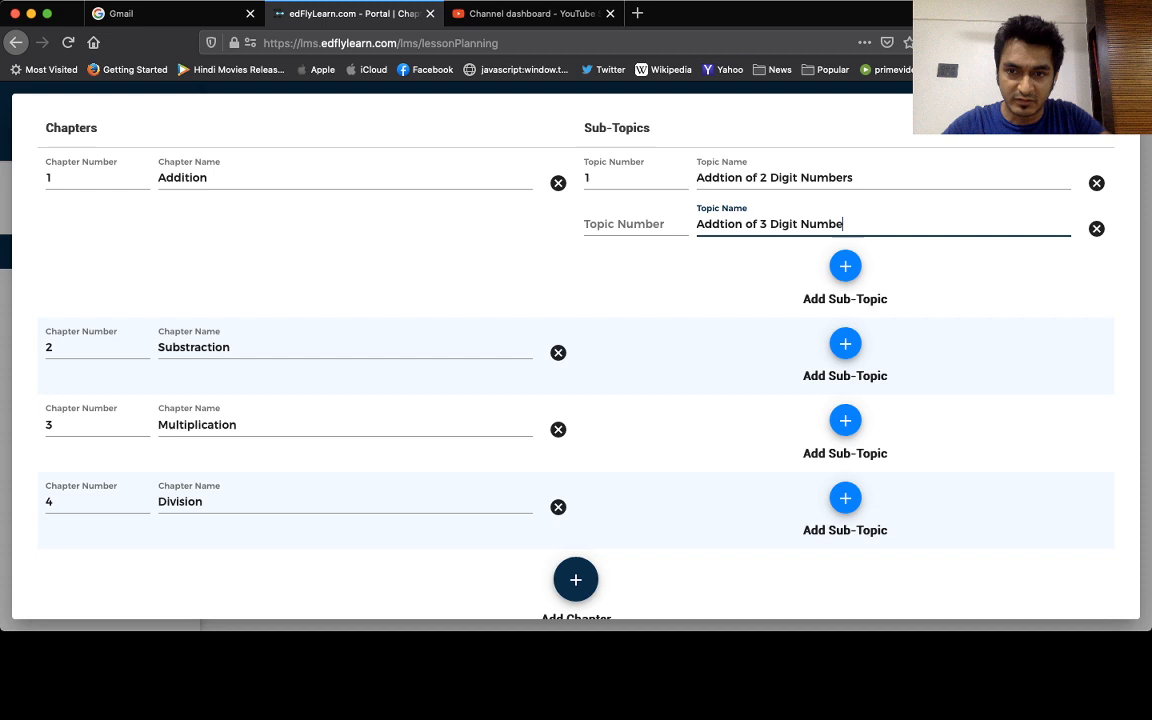
scroll(down, 3)
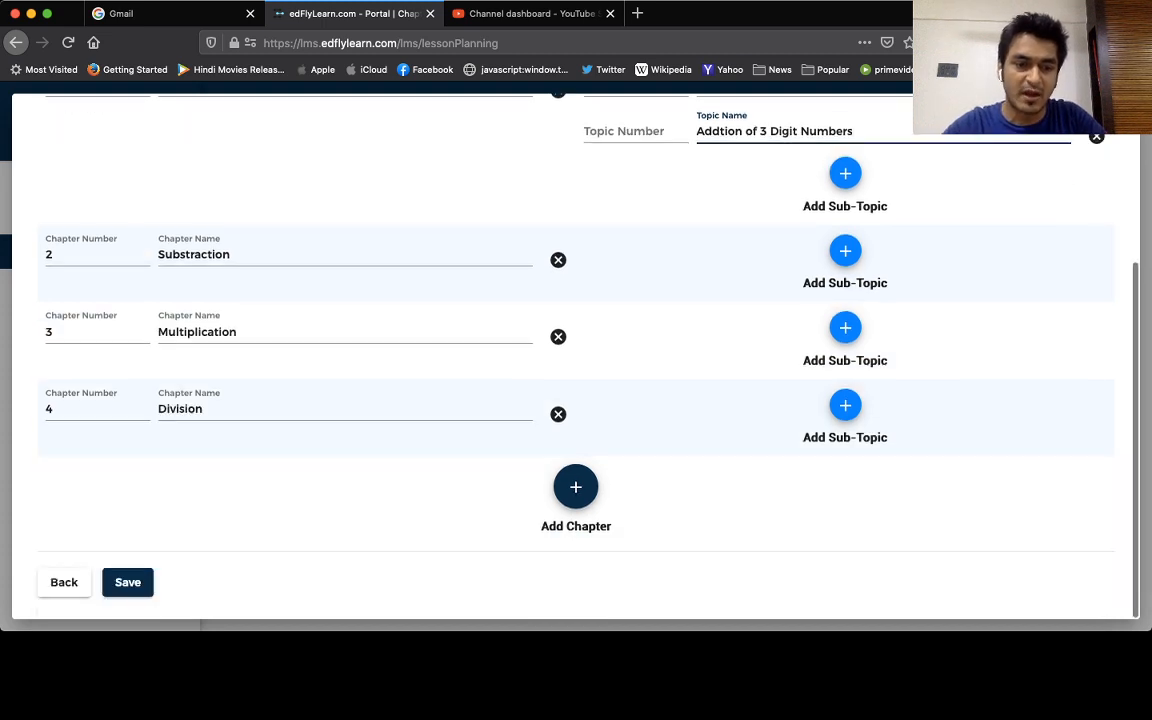
Number the two Addition sub-topics 1 and 2, then save the four-chapter syllabus.
click(128, 582)
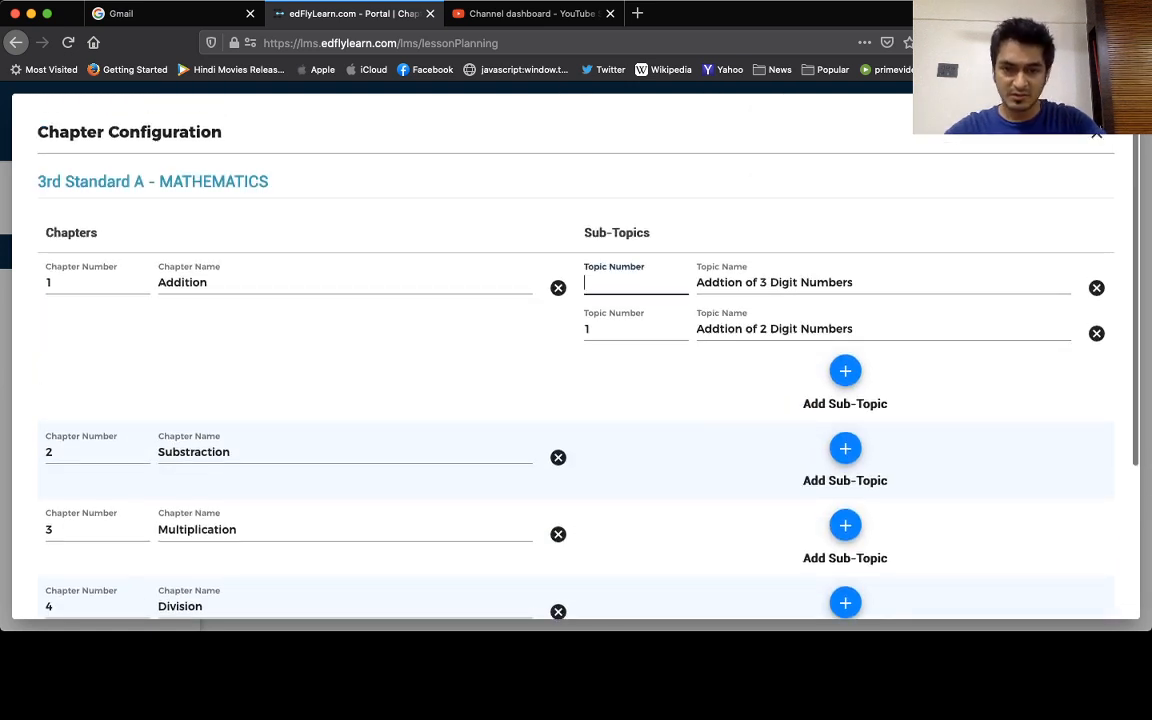
text(1)
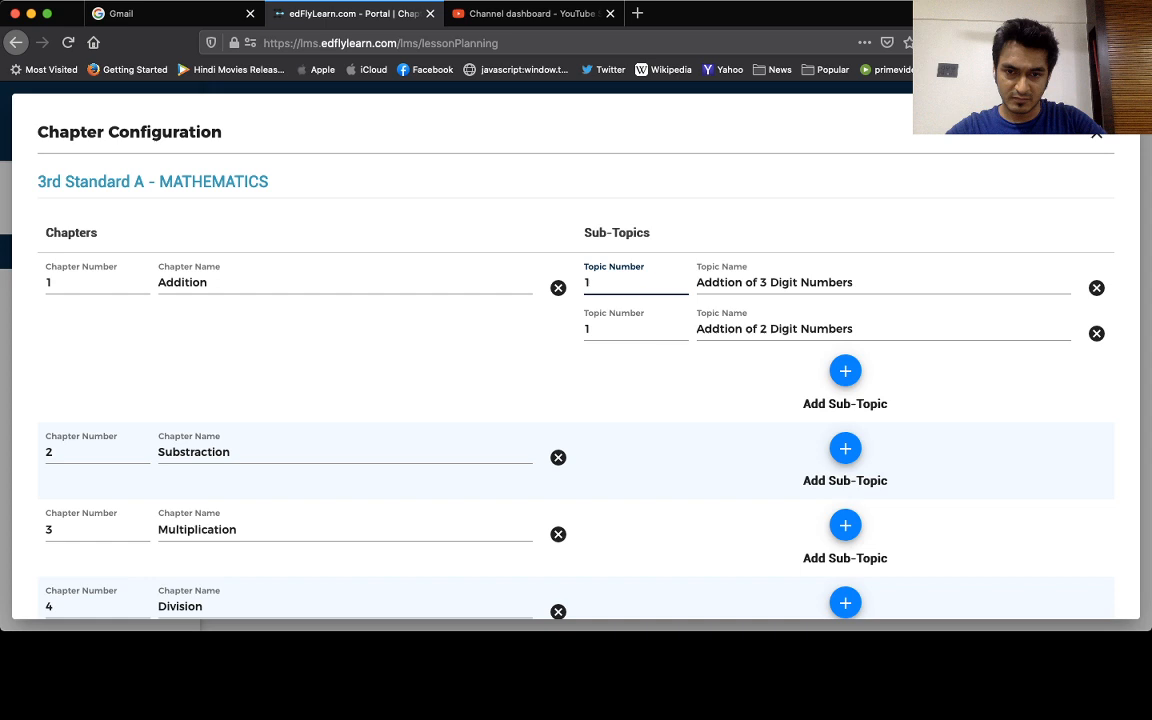
text(2)
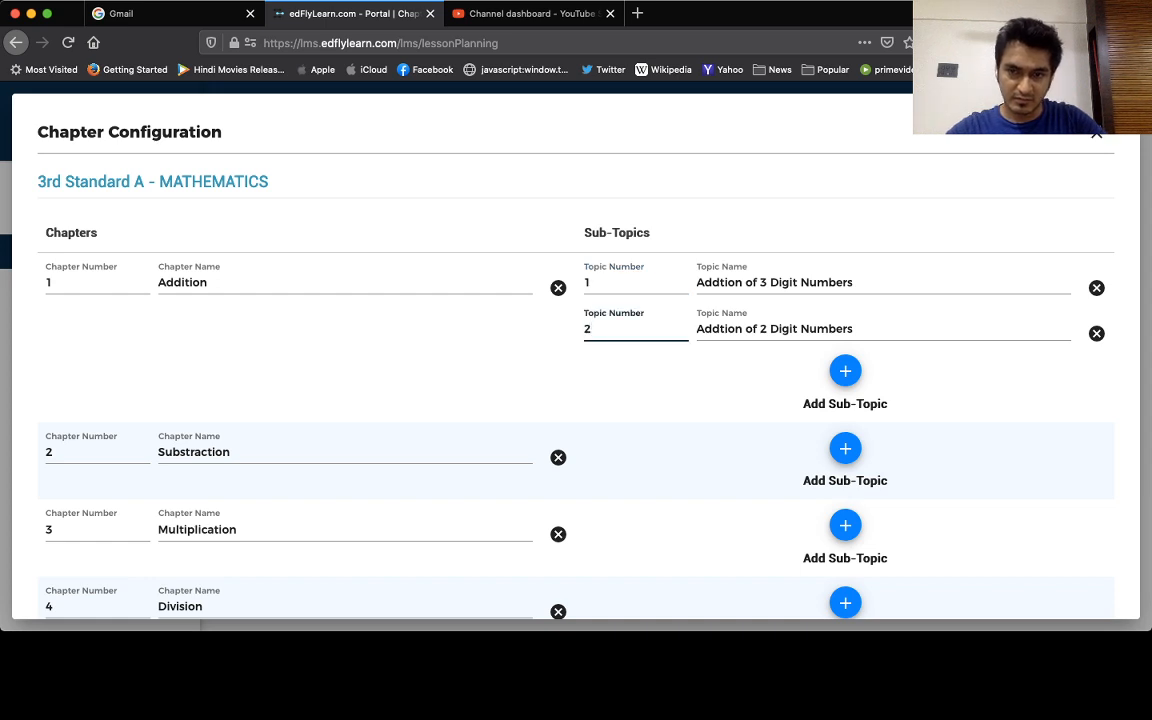
scroll(down, 3)
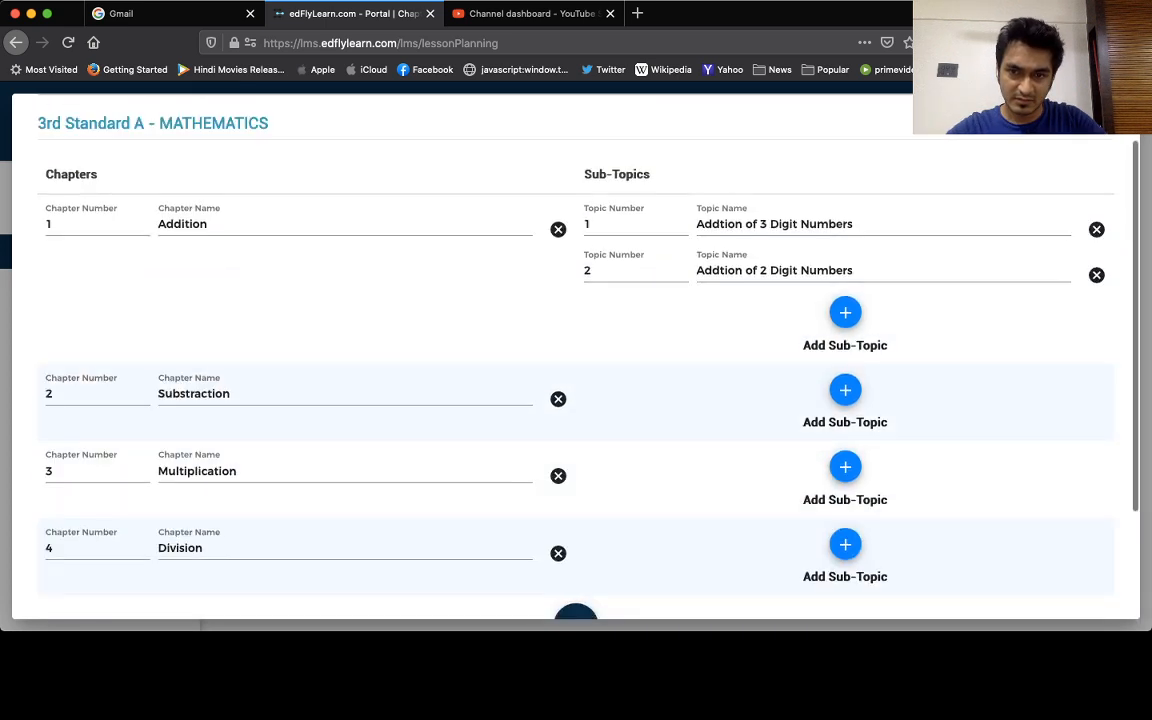
scroll(down, 3)
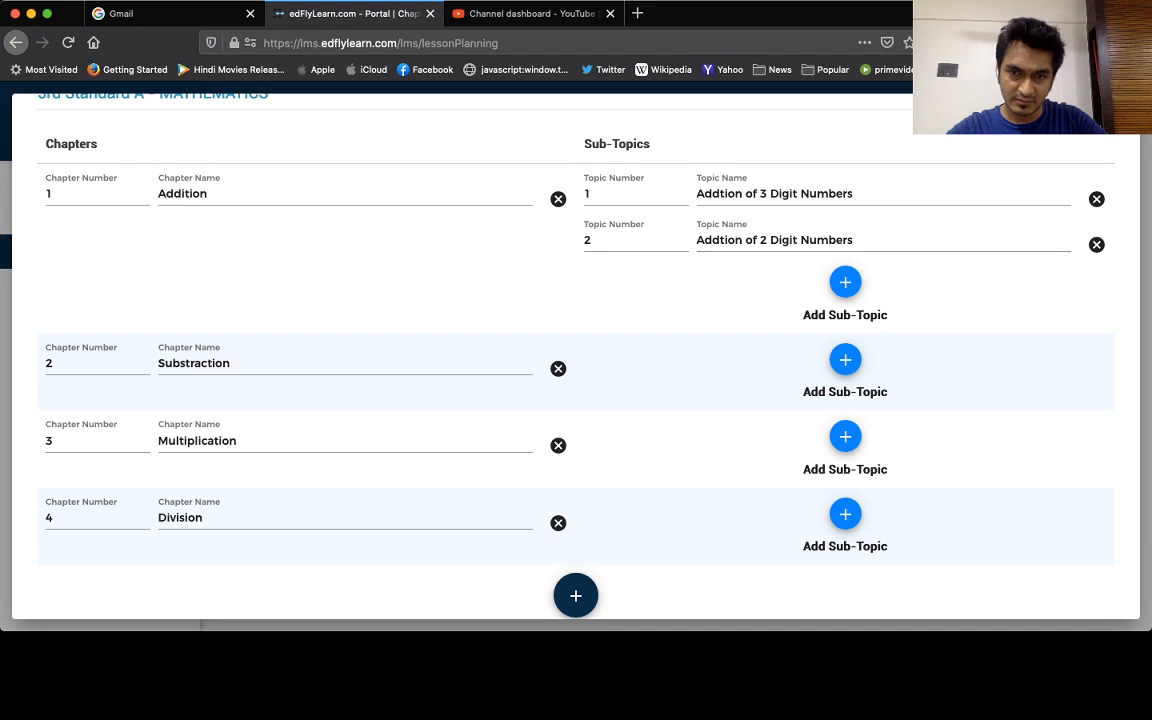
click(636, 193)
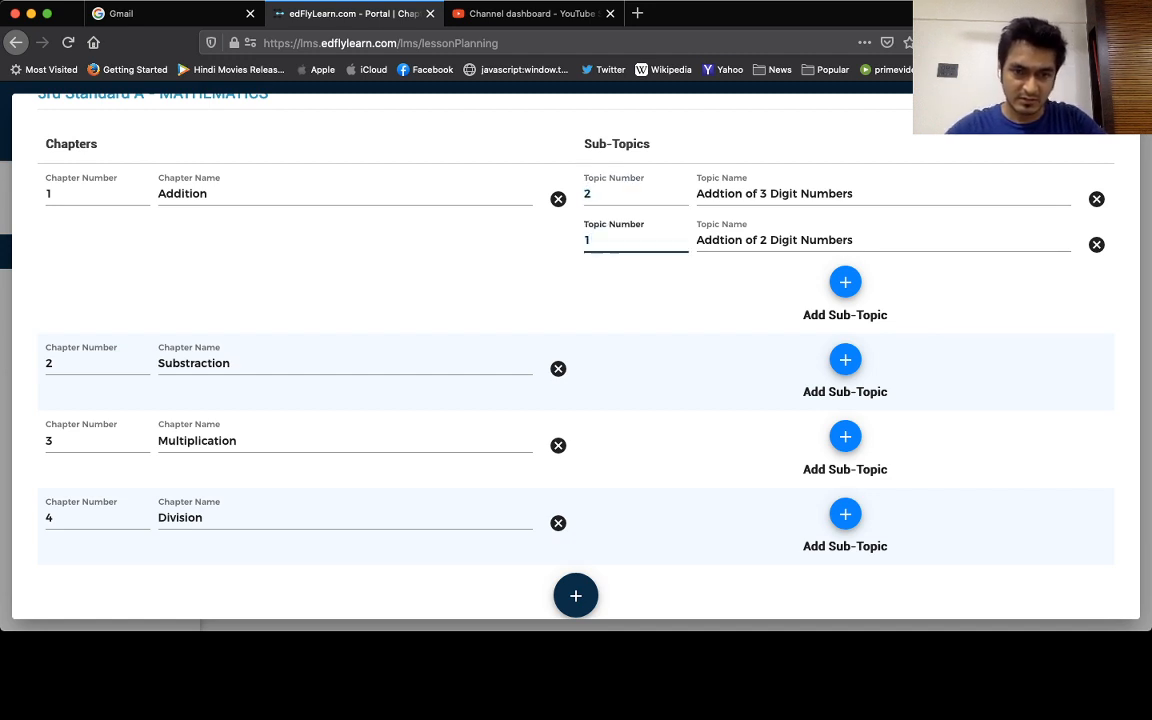
scroll(down, 3)
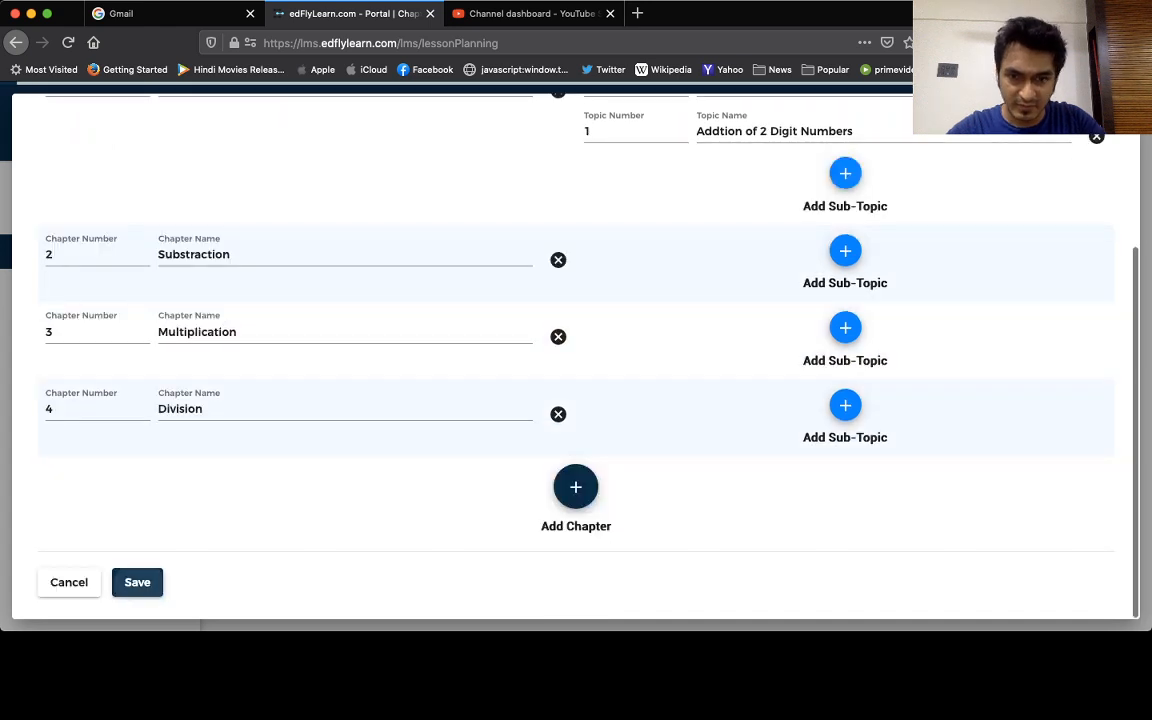
click(137, 582)
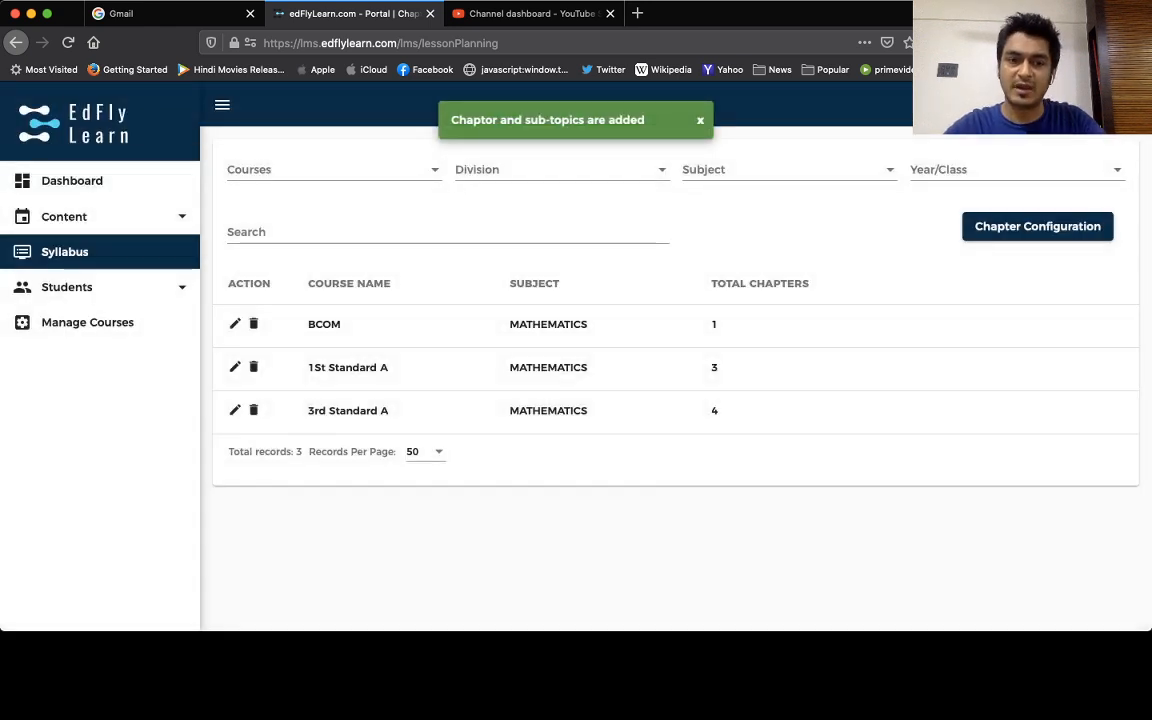